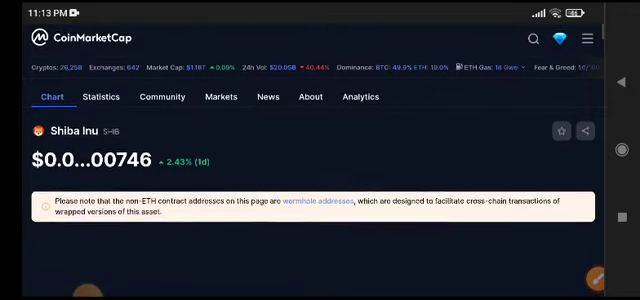
# Step: Scroll the Shiba Inu page until the price, its 2.43% daily gain and chart controls show
pyautogui.scroll(-3)
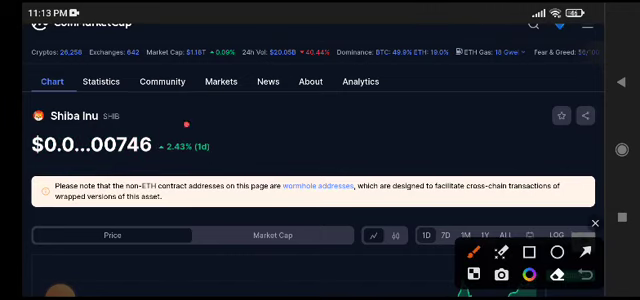
# Step: Scroll to the full 1D price chart, rising from about 0.00000728 to 0.00000746, and tap the chart
pyautogui.scroll(-3)
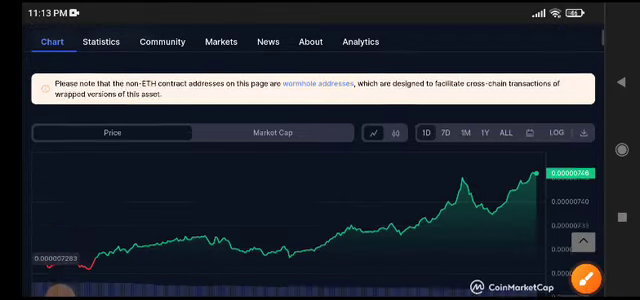
pyautogui.click(588, 276)
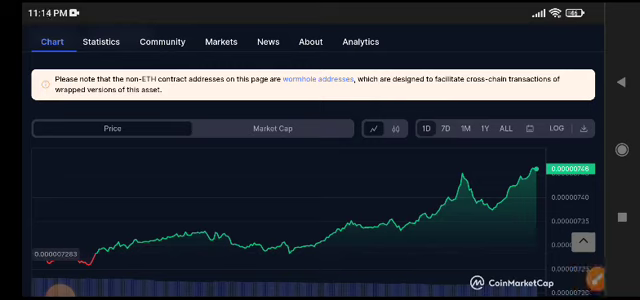
# Step: Scroll past the SHIB-to-USD converter to the statistics: market cap $4,396,656,632, 24h volume $68,062,048
pyautogui.scroll(-3)
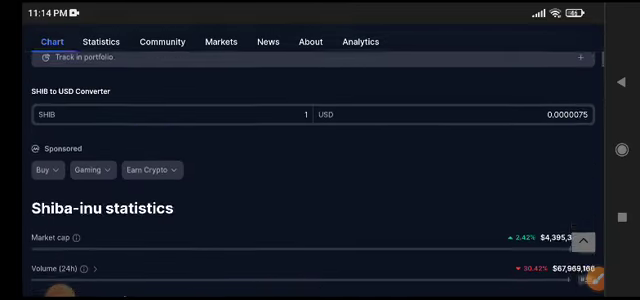
pyautogui.scroll(-3)
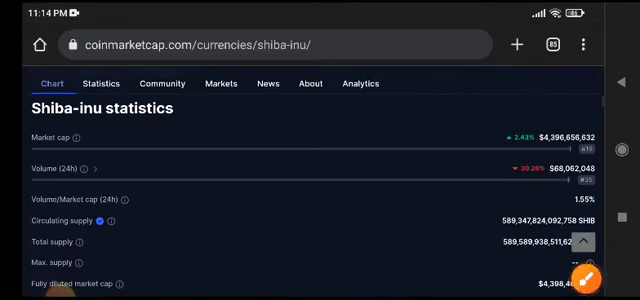